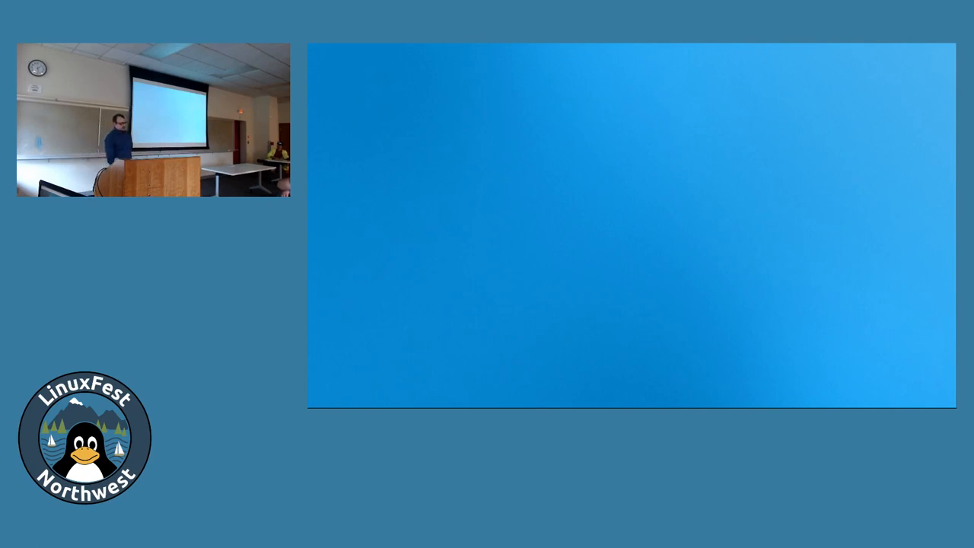
Advance to the slide with the sparkle, search and notification header icons
click(371, 52)
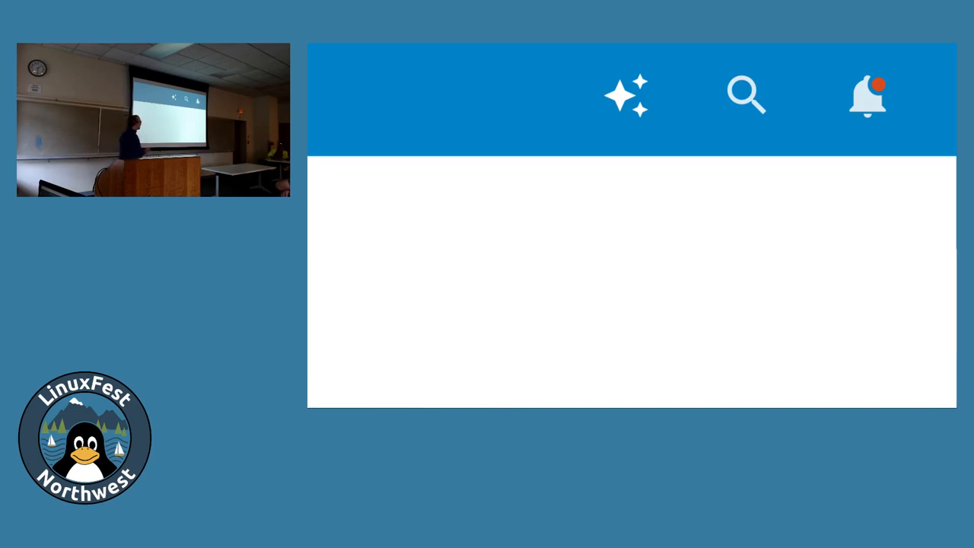
Start the assistant's Generate headline task with the Zoom customer-data paragraph as input
click(627, 95)
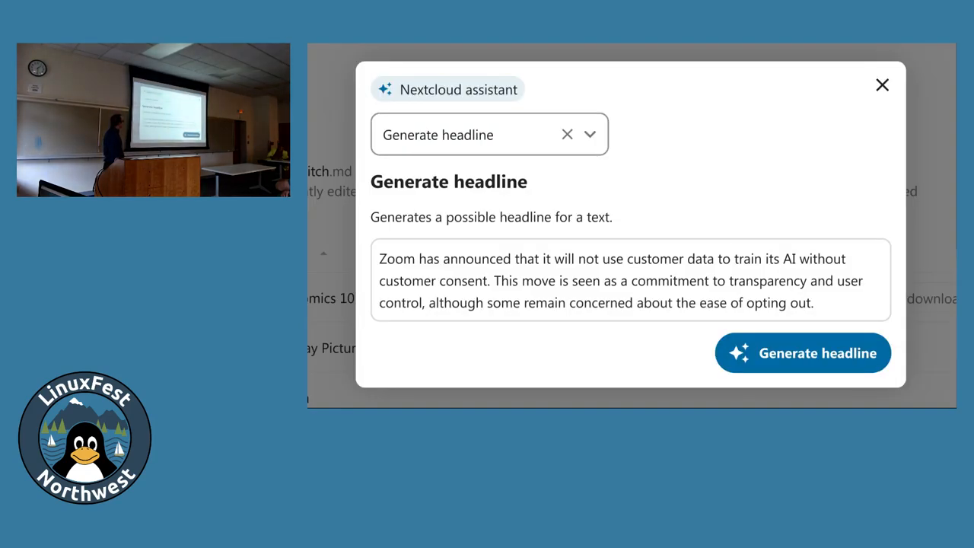
Generate the headline, review it, and dismiss the assistant back to Files
click(802, 353)
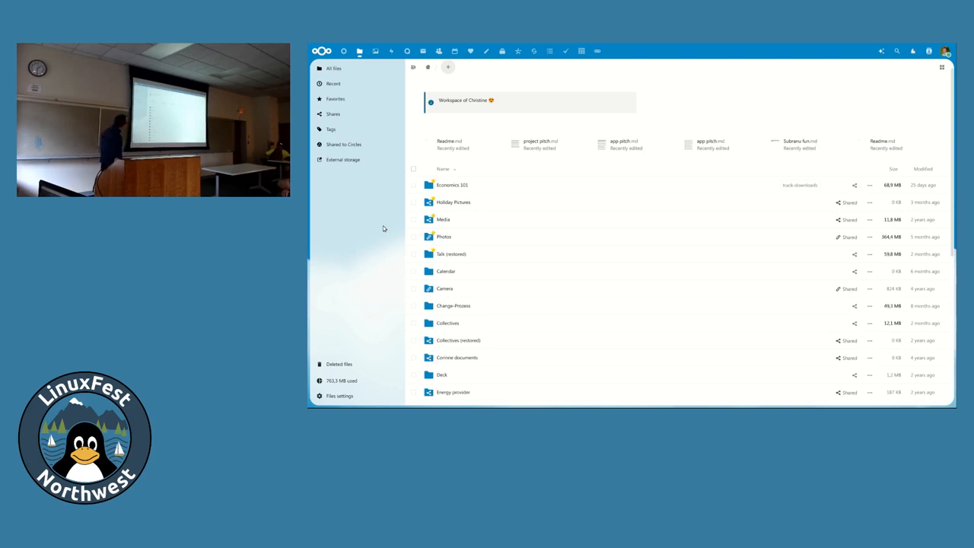
Generate a funny birthday-party invitation for next Saturday in Berlin into a new Mail draft
click(469, 52)
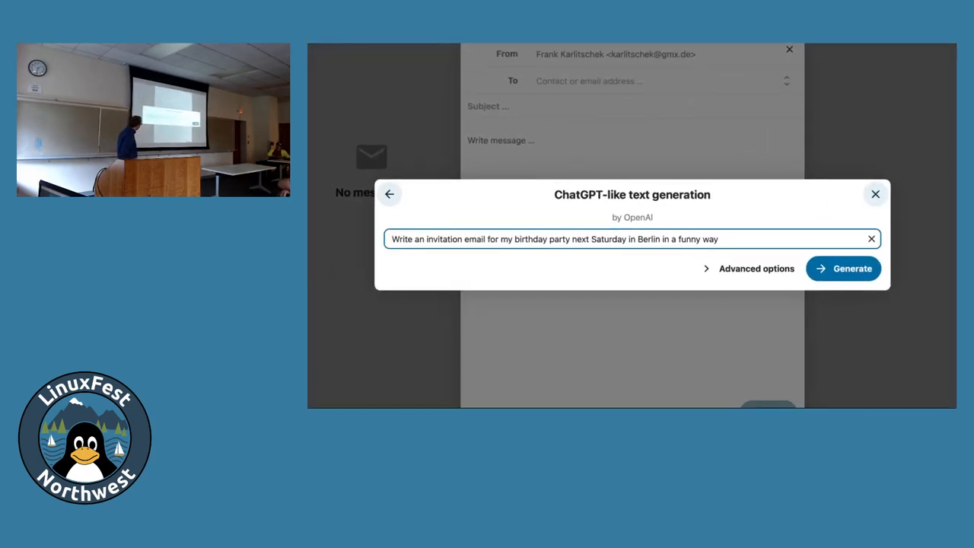
click(843, 268)
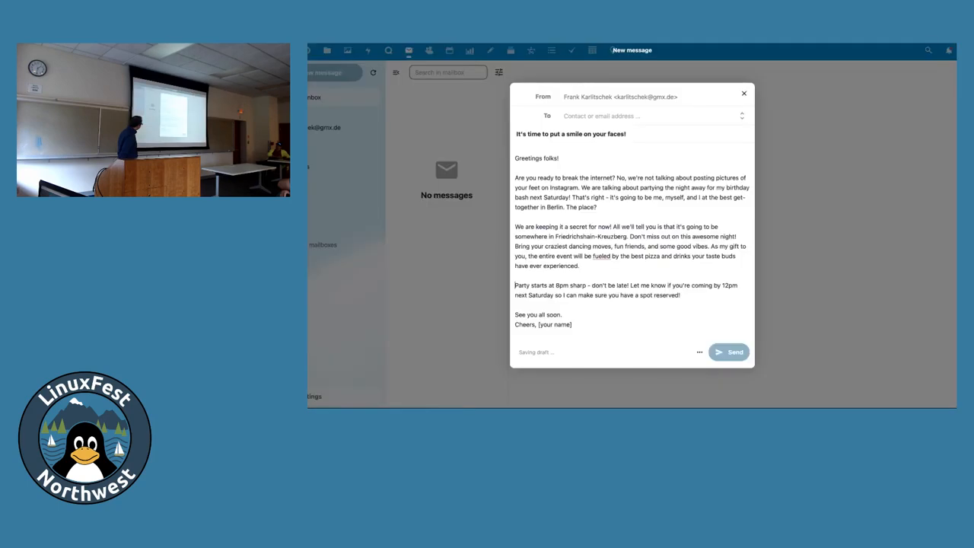